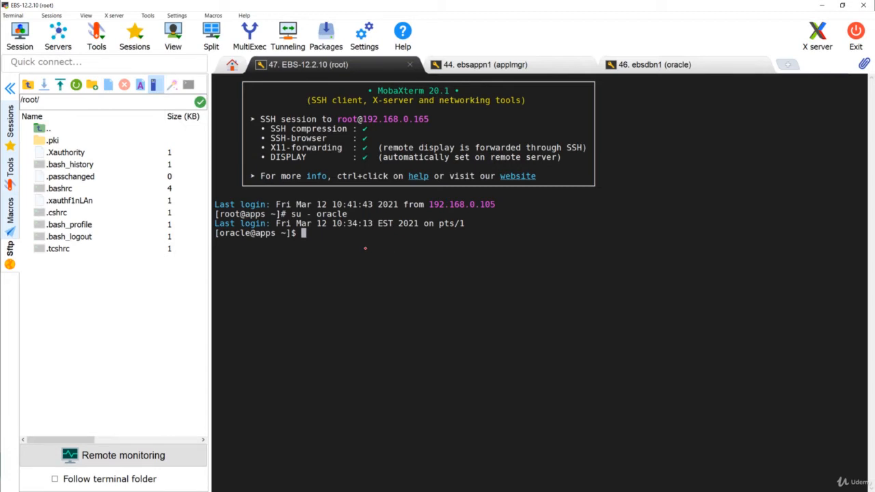
# Step: Go to /u01/install/APPS and source the EBSapps.env run file system environment
pyautogui.press('Return')
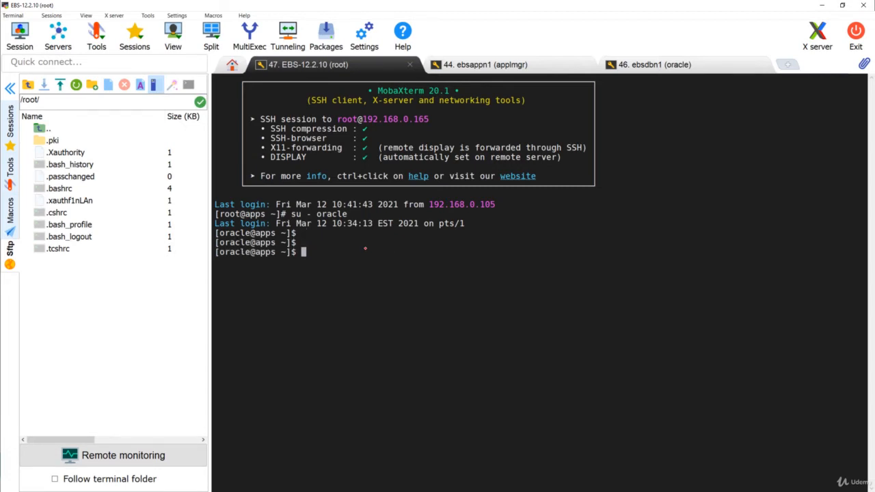
pyautogui.write('cd /')
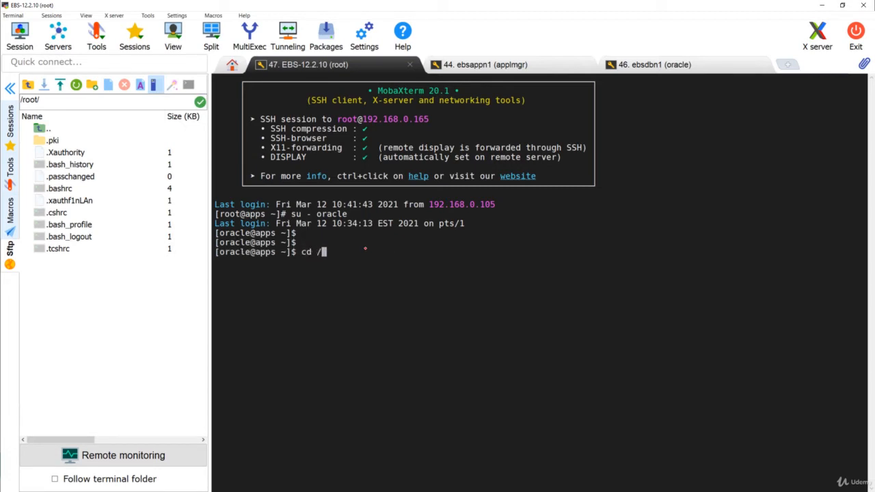
pyautogui.write('u01/')
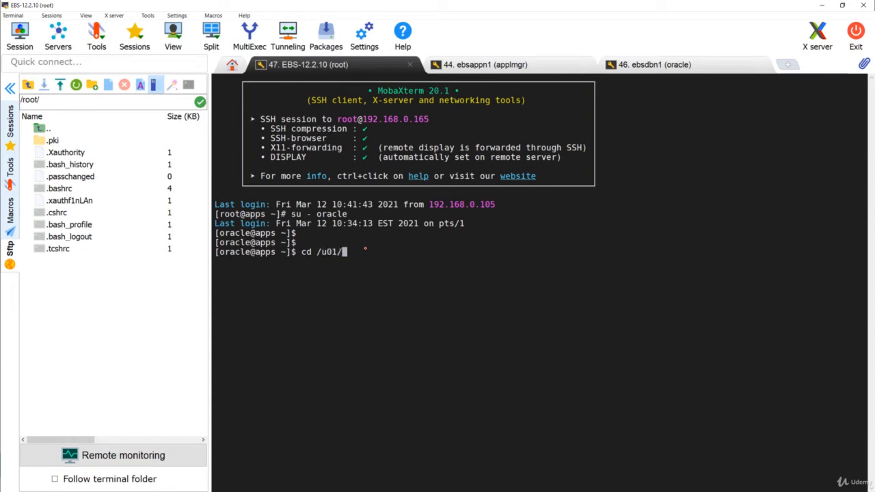
pyautogui.write('1')
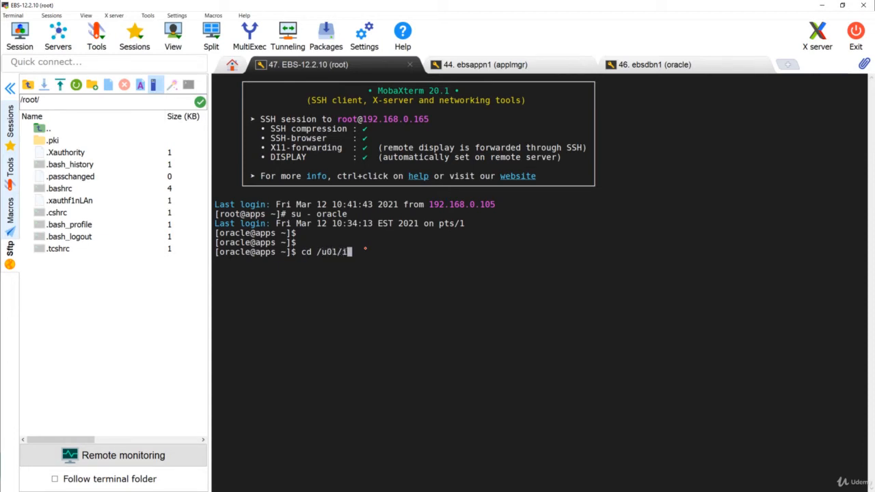
pyautogui.press('Return')
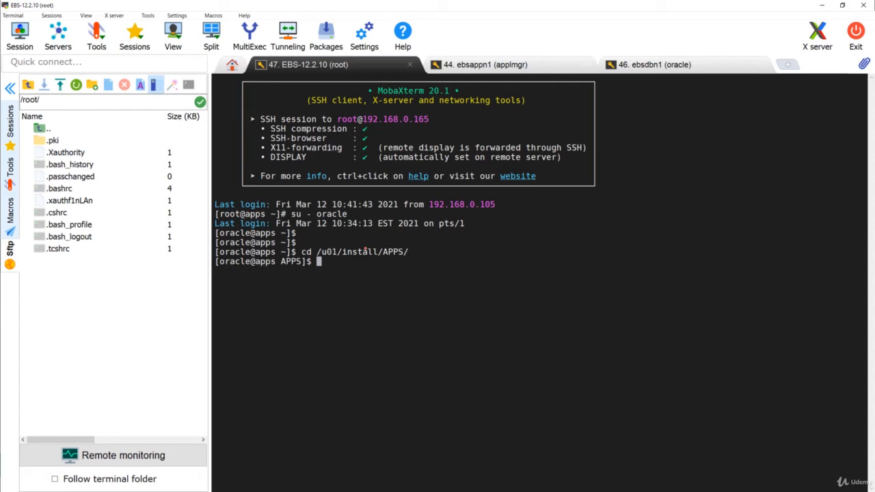
pyautogui.write('. EBSapps.env ru')
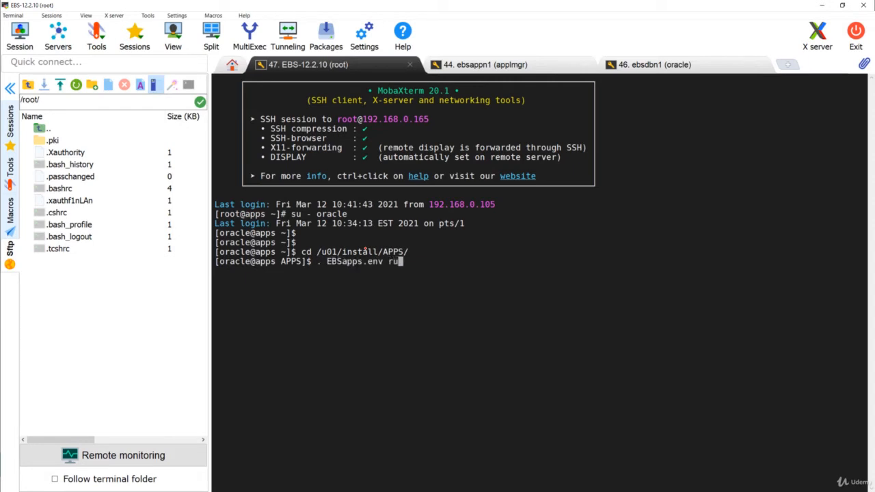
pyautogui.press('Return')
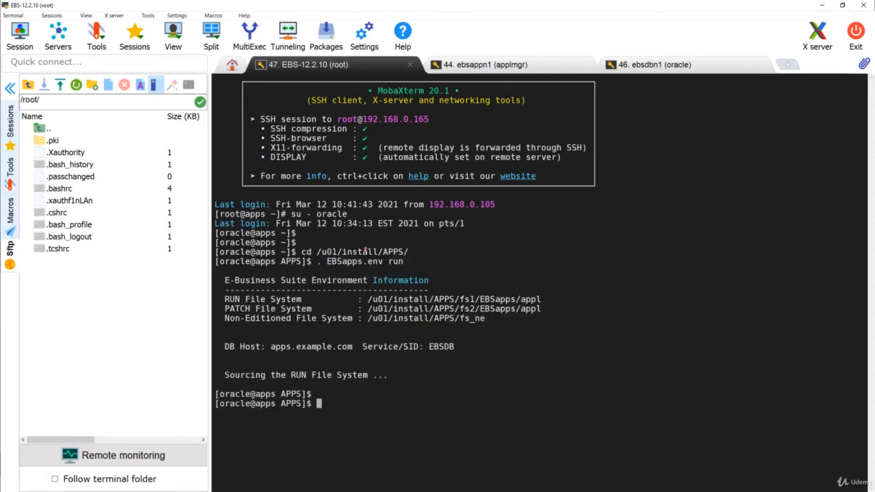
# Step: Run perl admkappsutil.pl from $AD_TOP/bin to generate appsutil.zip
pyautogui.write('cd $AD_')
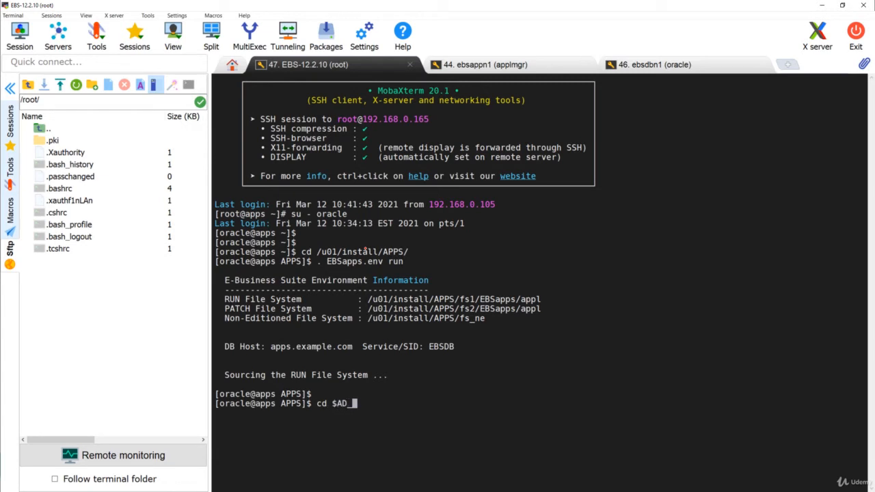
pyautogui.press('Return')
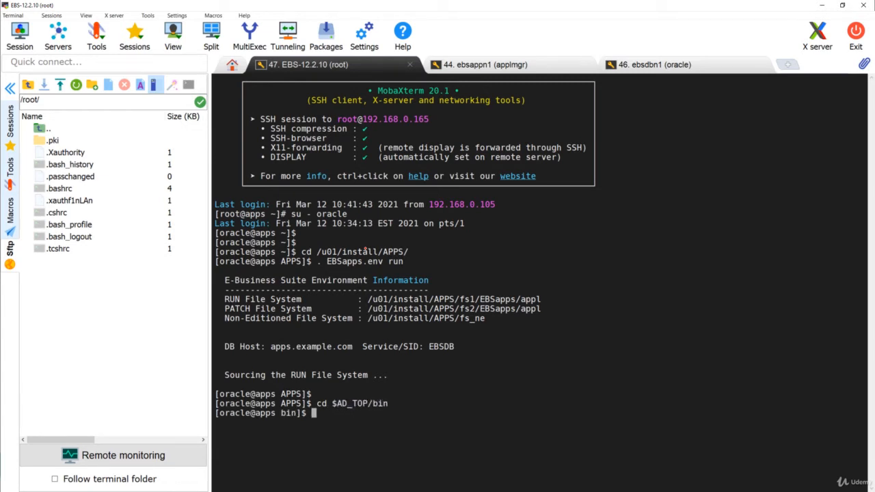
pyautogui.write('perl admk')
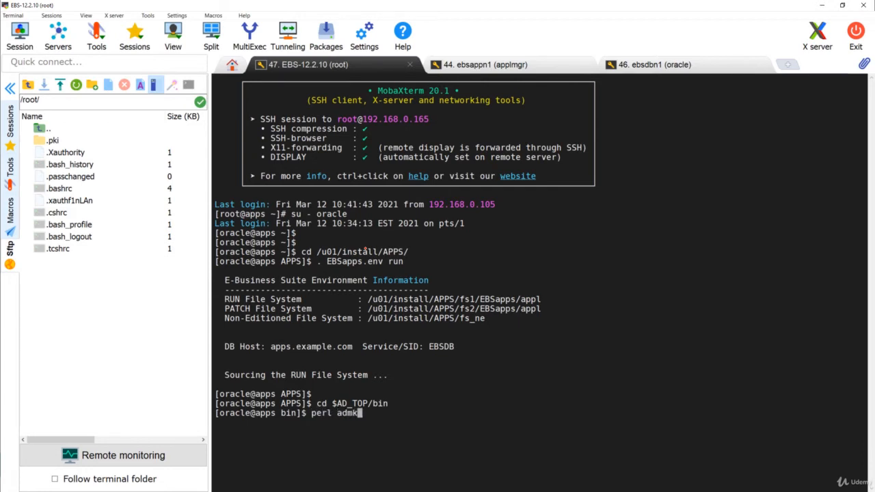
pyautogui.press('Return')
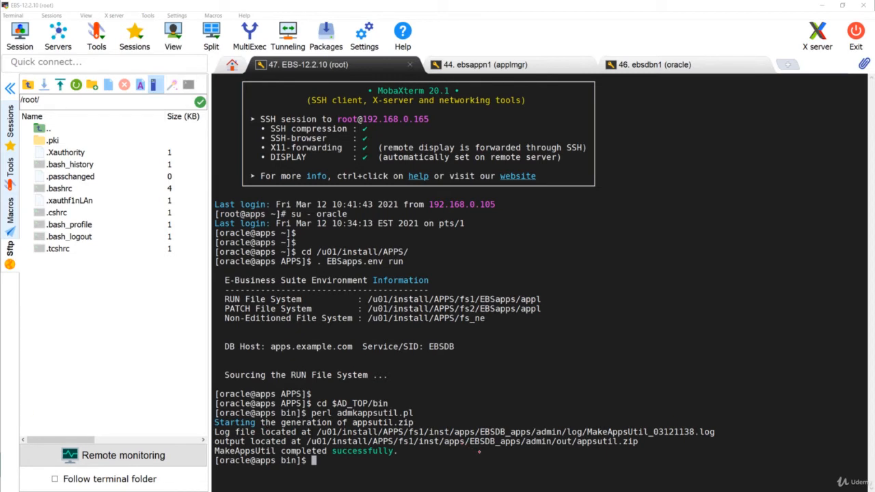
# Step: In /u01/install/APPS/19.0.0, back up appsutil as appsutil_bak and unzip appsutil.zip
pyautogui.write('cd /u0')
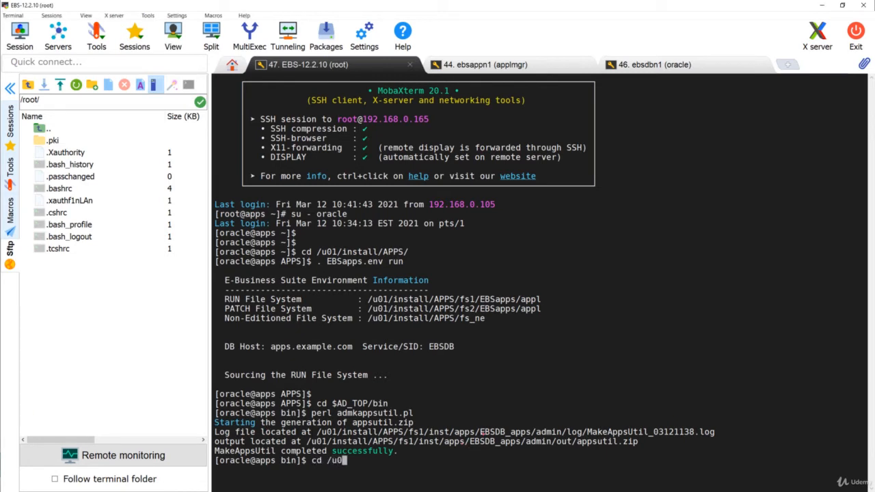
pyautogui.write('install/APPS/12')
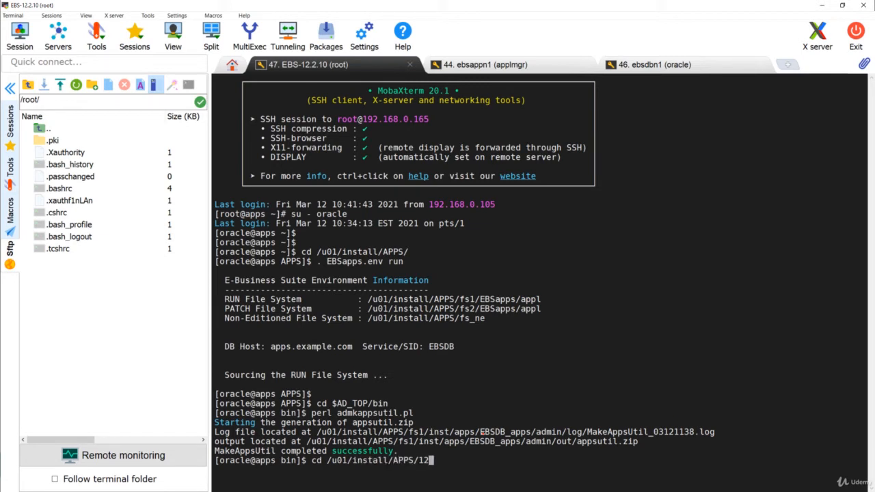
pyautogui.write('19.0.0/')
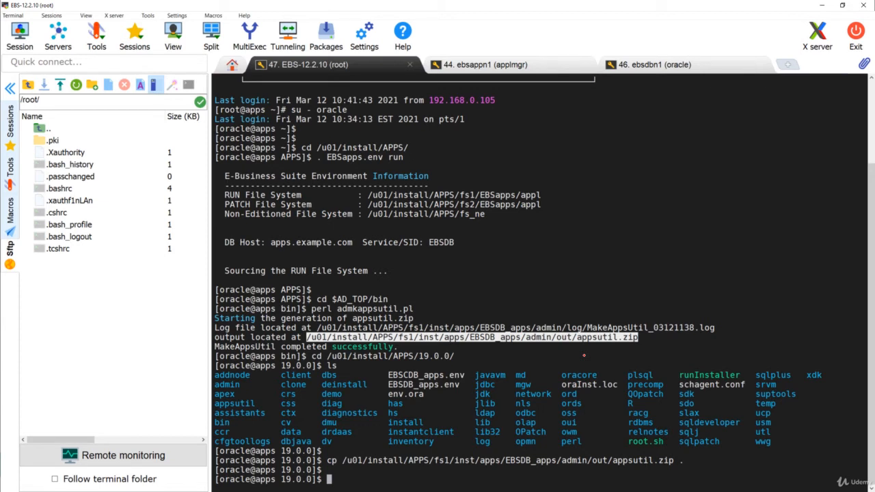
pyautogui.write('cp -r')
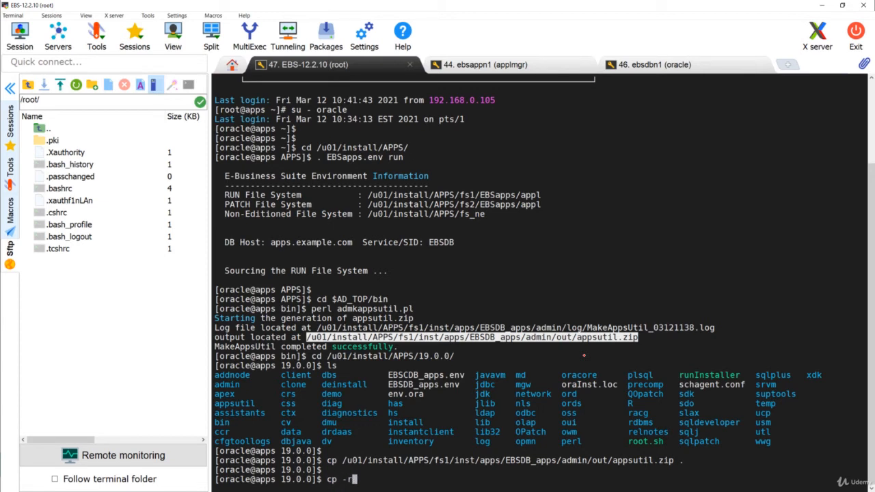
pyautogui.write('appsutil')
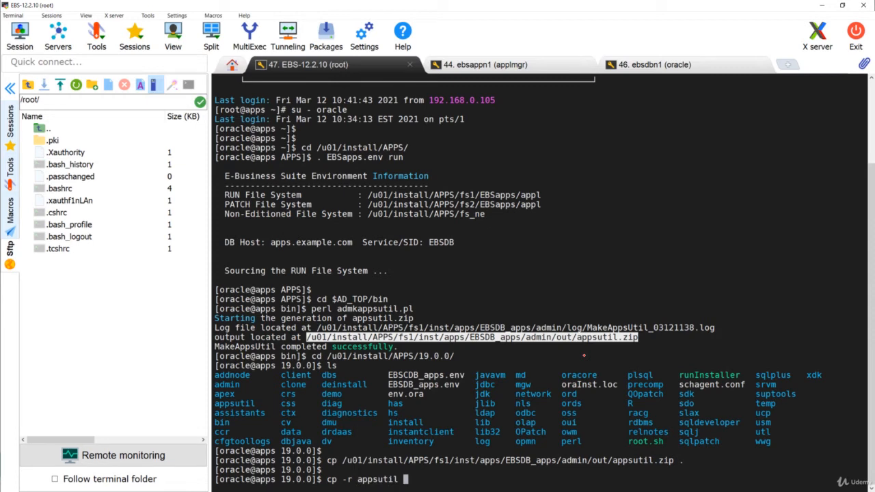
pyautogui.write('appsutil_bak')
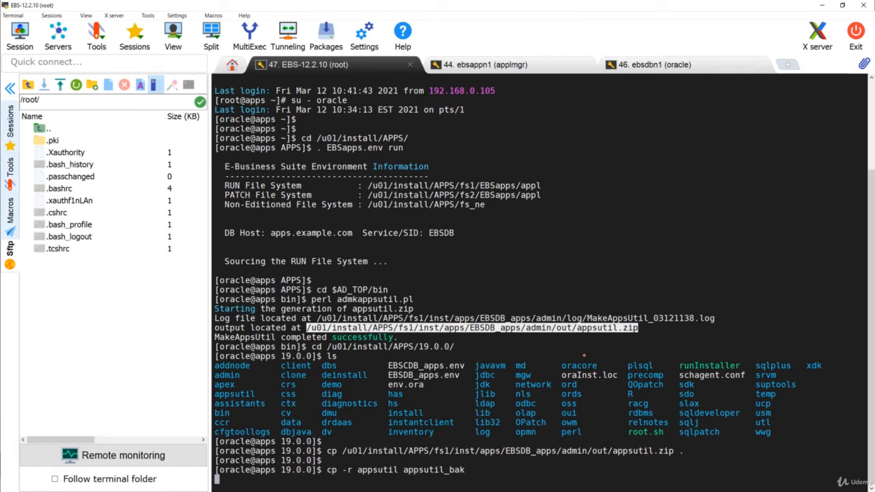
pyautogui.press('Return')
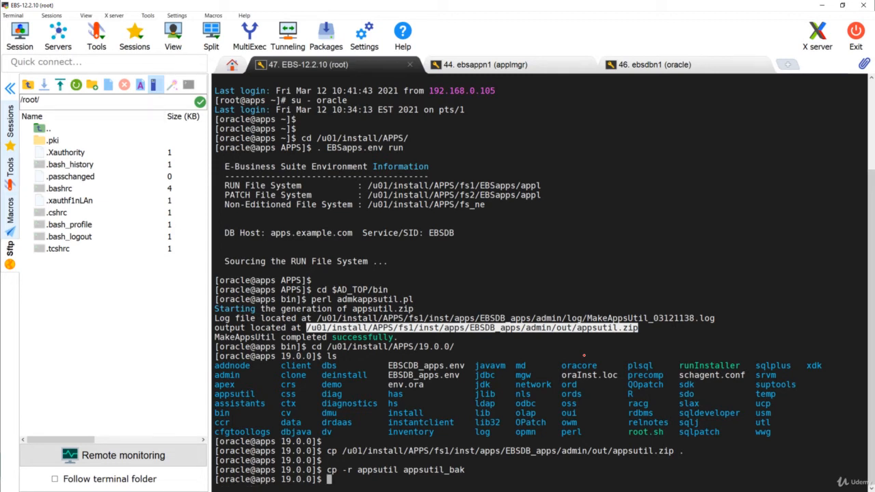
pyautogui.write('unzip -')
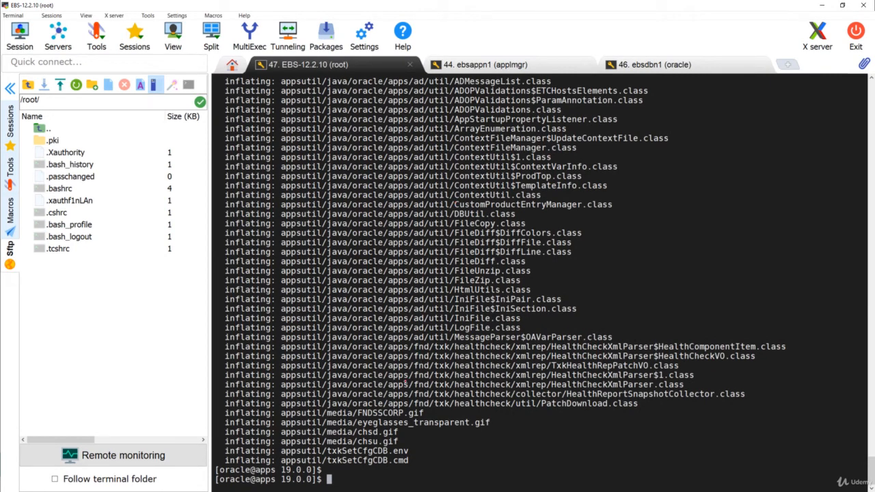
# Step: Source EBSDB_apps.env and launch ./adautocfg.sh from appsutil/scripts/EBSDB_apps
pyautogui.write('exit')
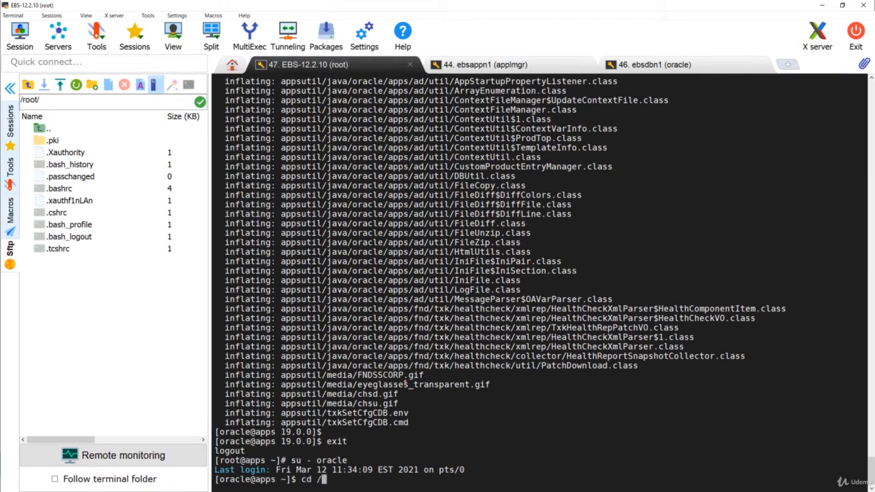
pyautogui.write('u01/')
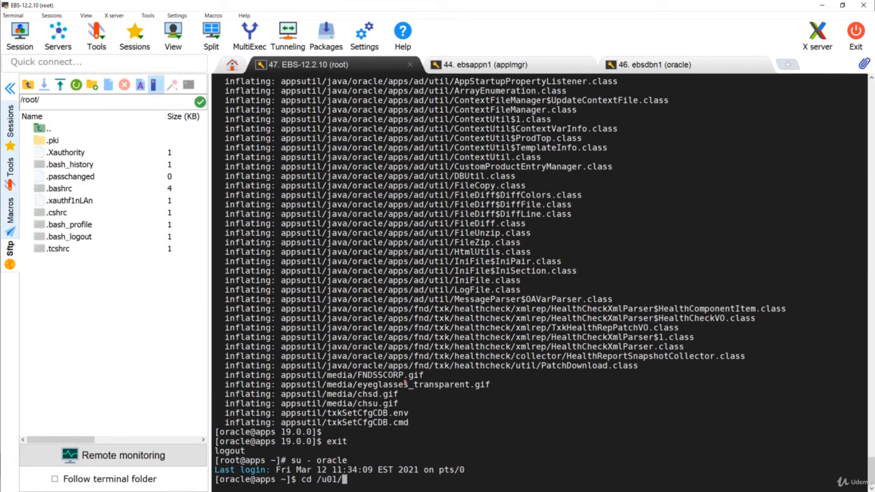
pyautogui.write('install/APPS/19.0.0/')
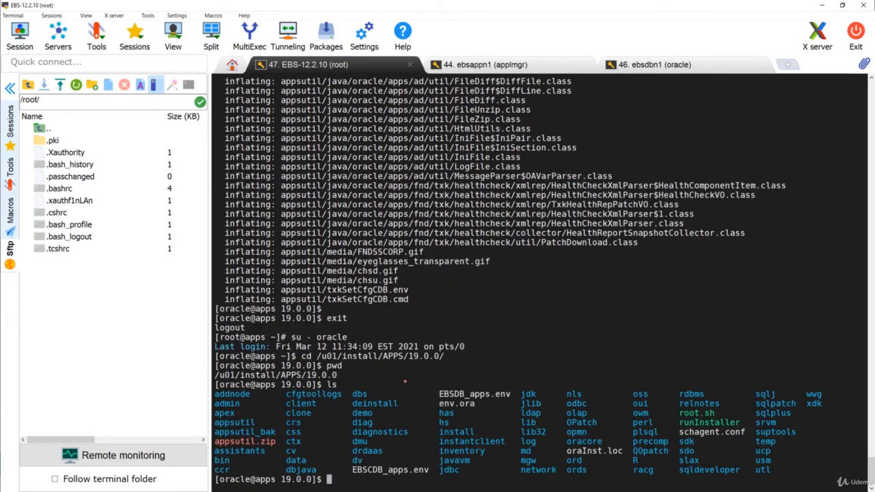
pyautogui.write('.')
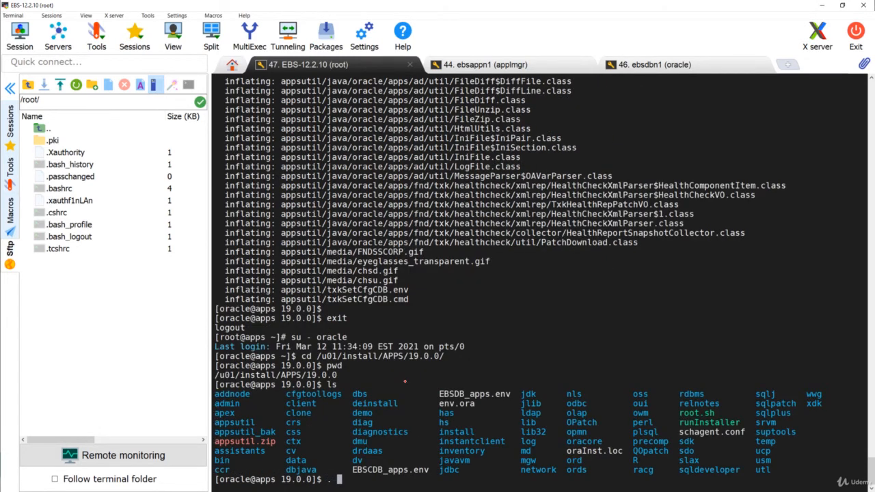
pyautogui.write('EBSDB_apps.env')
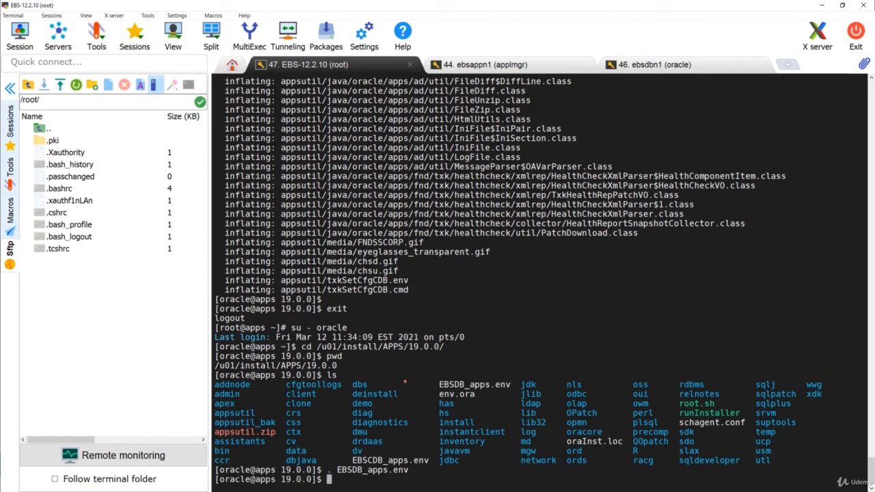
pyautogui.write('cd appsutil/scripts/EBSDB_apps/')
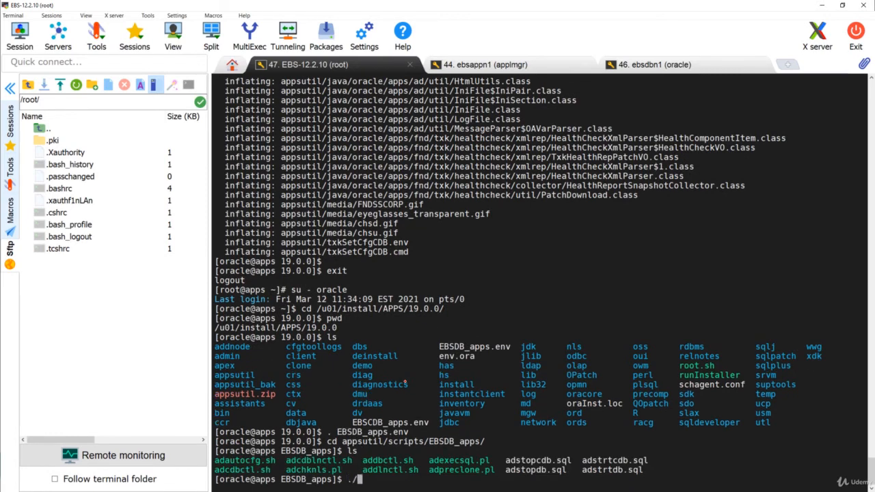
pyautogui.press('Return')
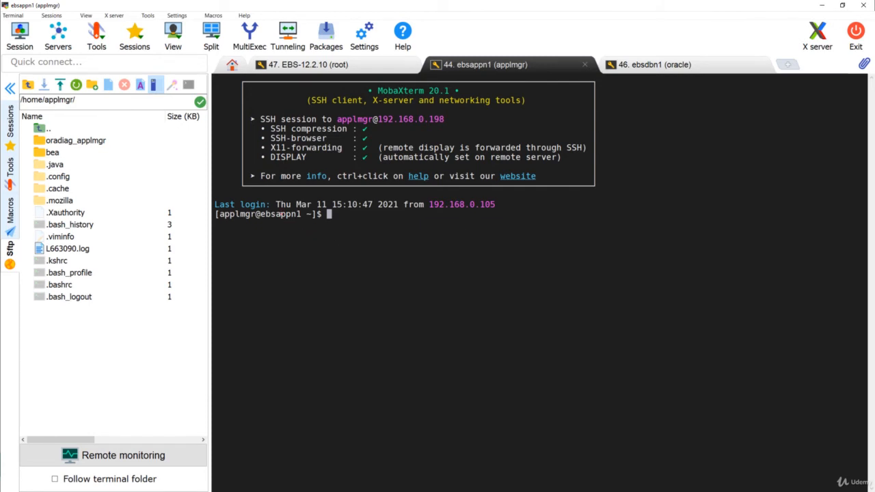
# Step: Copy the ebsdbn1 database host name, then return to the ebsappn1 session
pyautogui.click(653, 64)
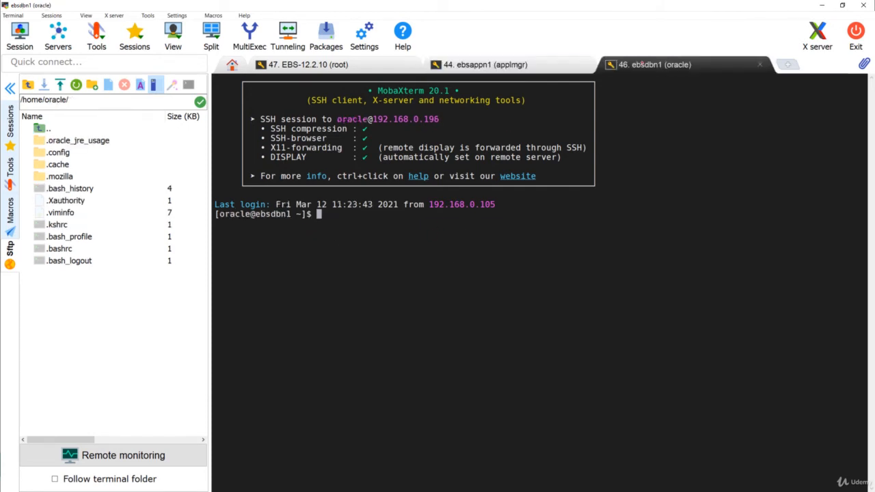
pyautogui.doubleClick(272, 214)
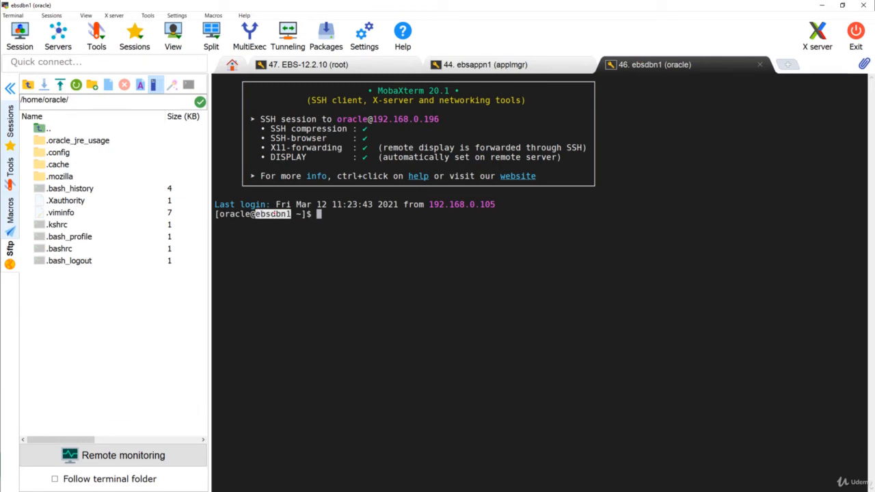
pyautogui.click(485, 64)
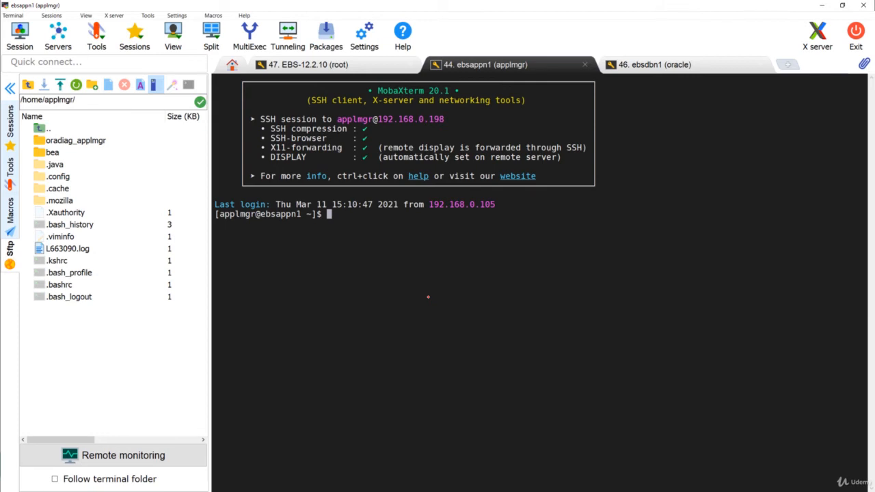
# Step: Source EBSapps.env run, run perl admkappsutil.pl, and check database AutoConfig progress
pyautogui.write('cd /u01/test')
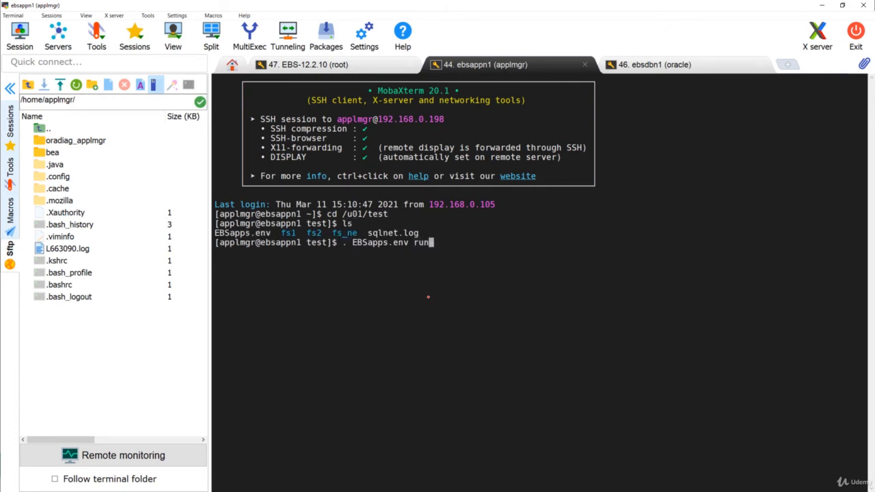
pyautogui.press('Return')
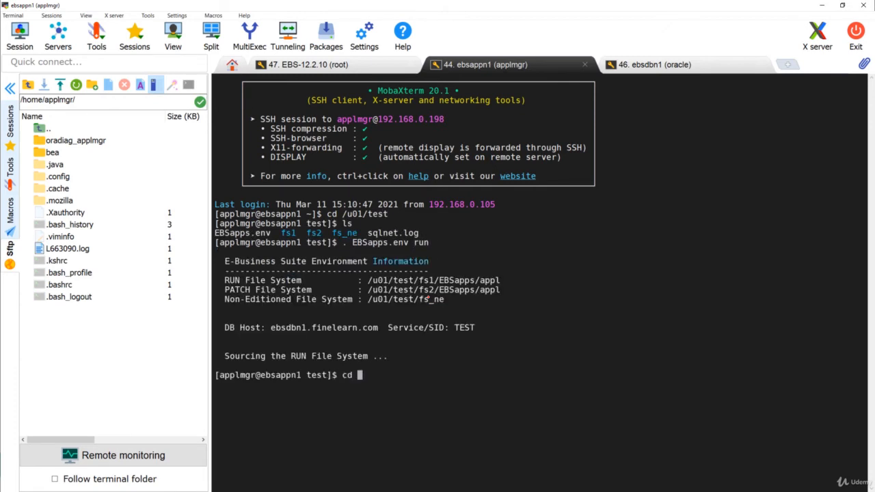
pyautogui.write('$AD')
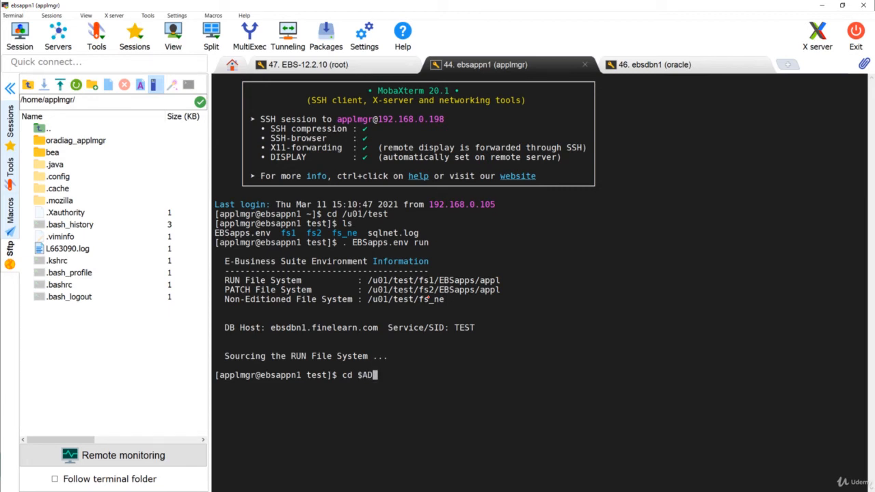
pyautogui.press('Return')
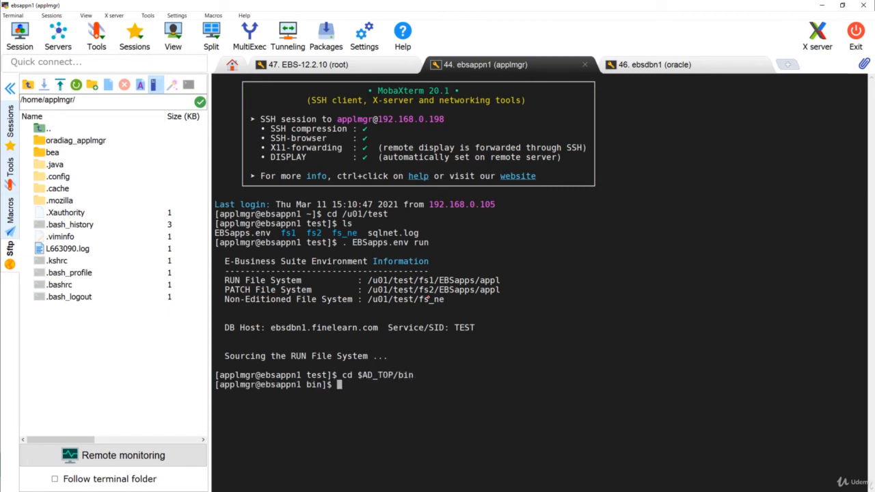
pyautogui.write('perl a')
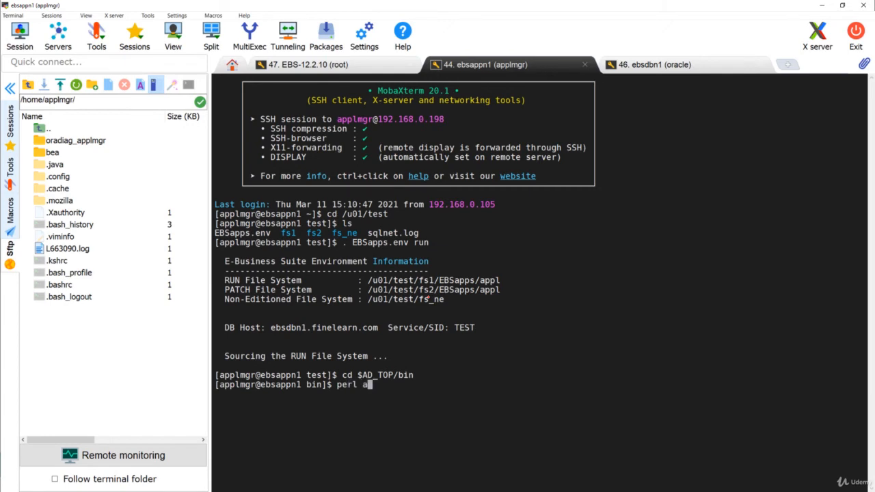
pyautogui.press('Return')
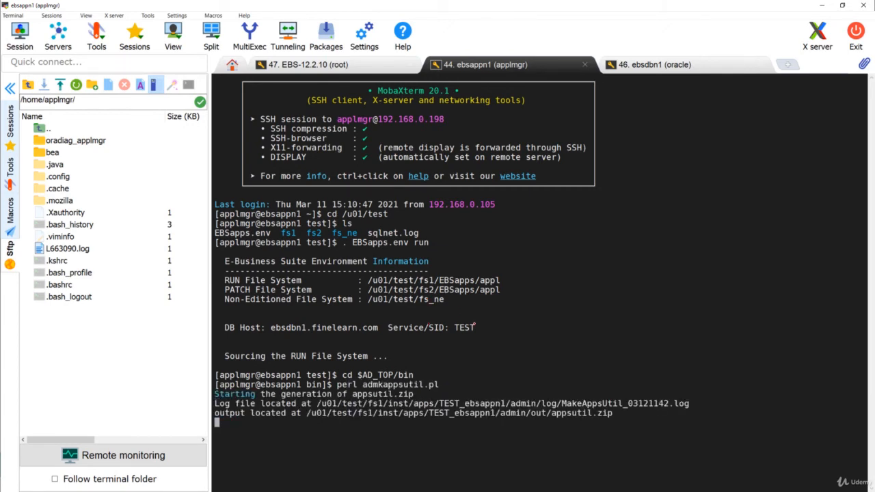
pyautogui.click(307, 64)
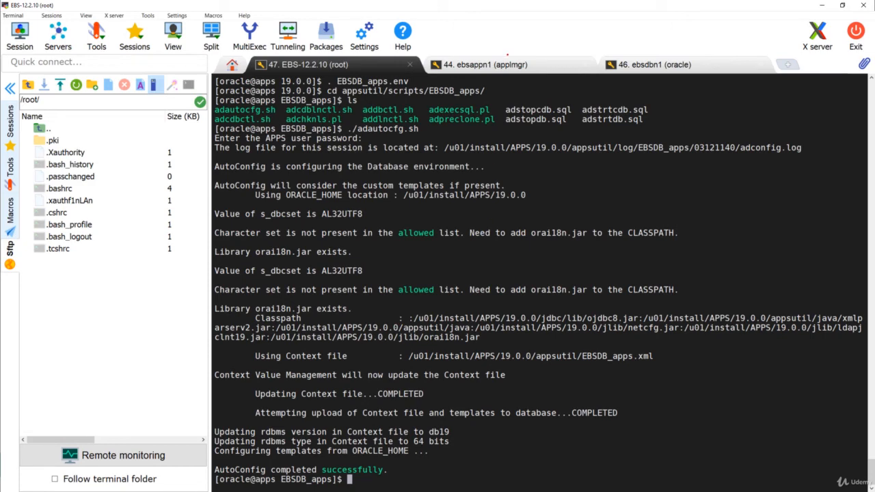
pyautogui.click(485, 64)
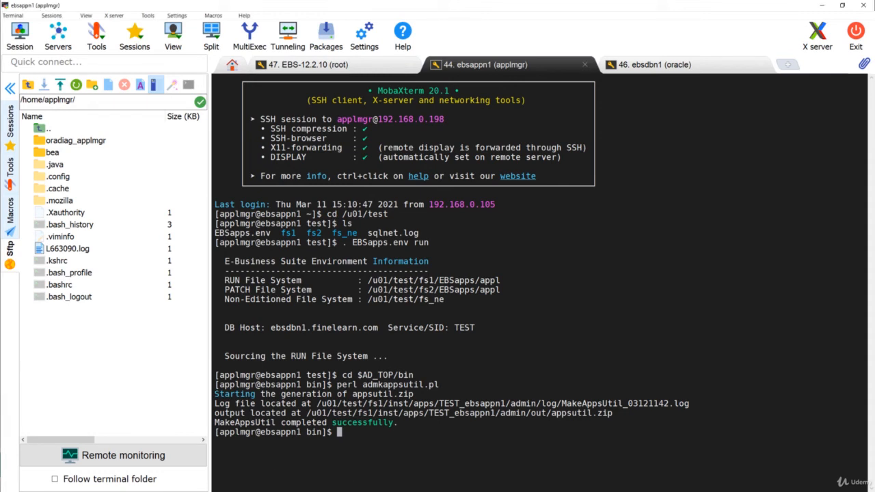
# Step: Scp appsutil.zip to oracle@ebsdbn1:/u01/test/dbhome/12.1.0, accepting the host key
pyautogui.write('scp')
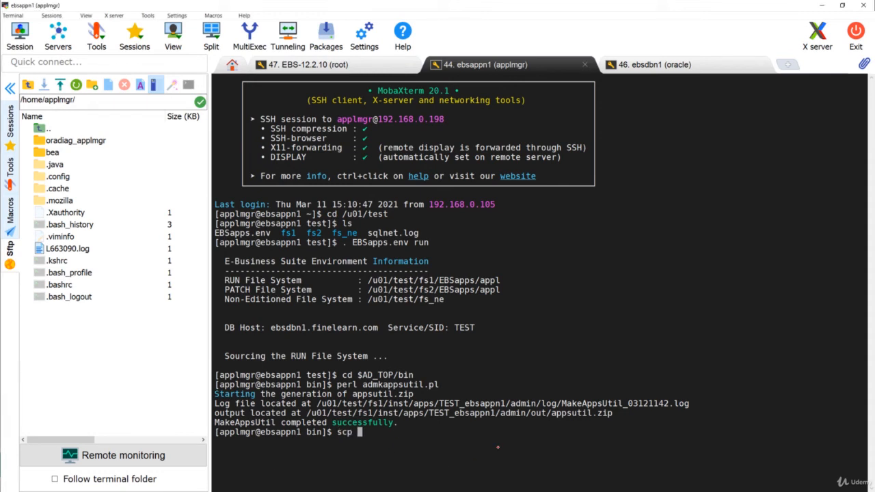
pyautogui.doubleClick(498, 404)
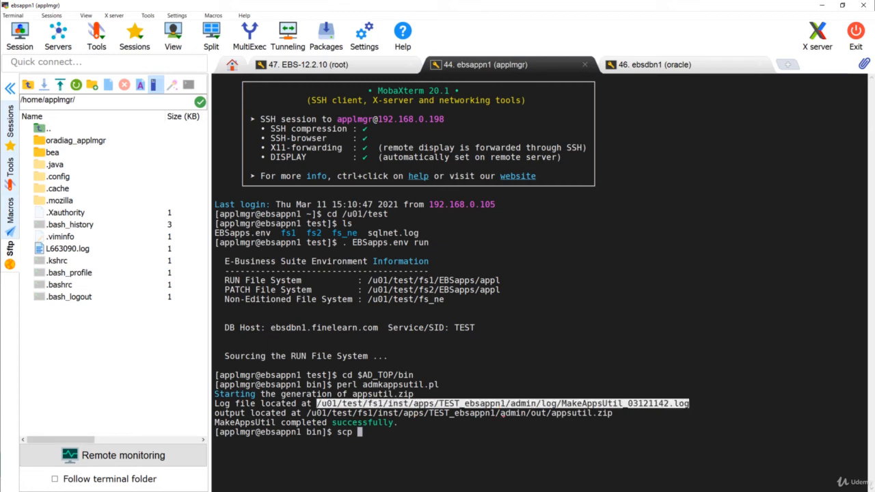
pyautogui.write('/u01/test/fs1/inst/apps/TEST_ebsappn1/admin/out/appsutil.zip')
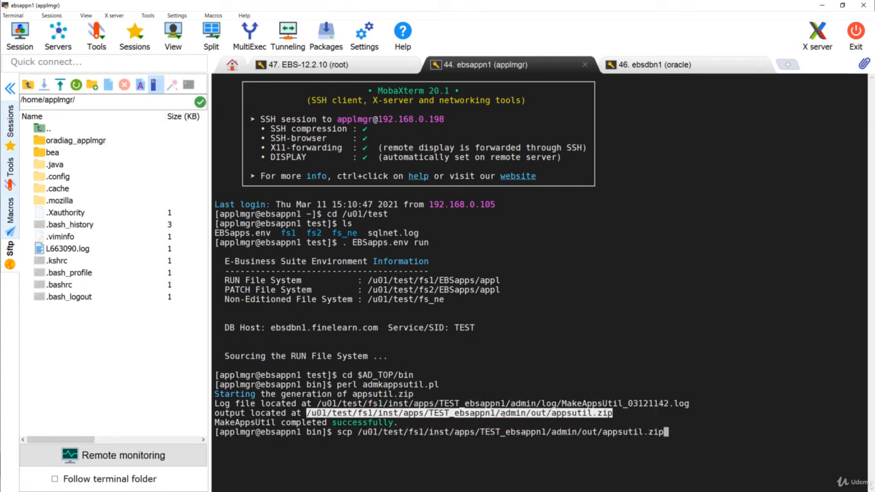
pyautogui.write('oracle')
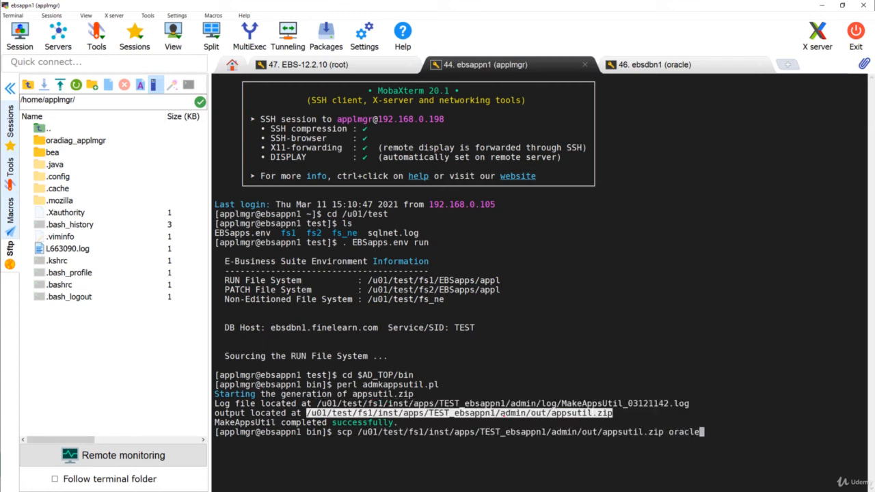
pyautogui.write('@ebsdbn1')
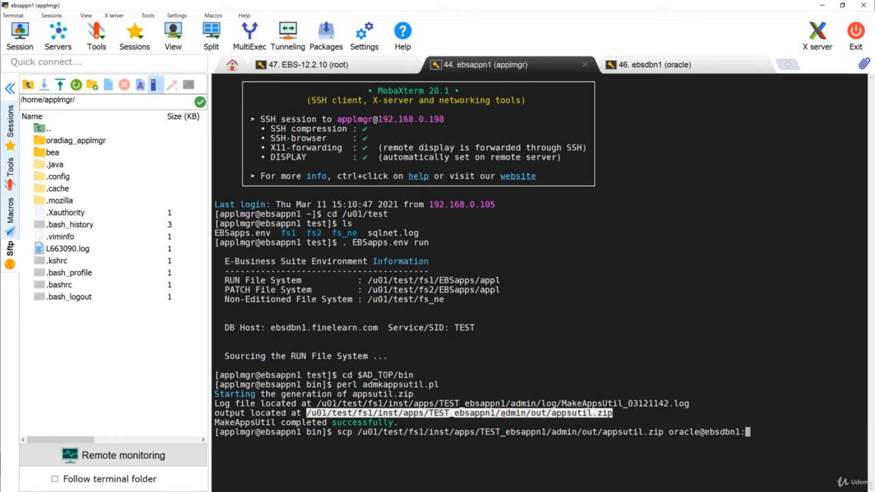
pyautogui.write(':/u01/test/')
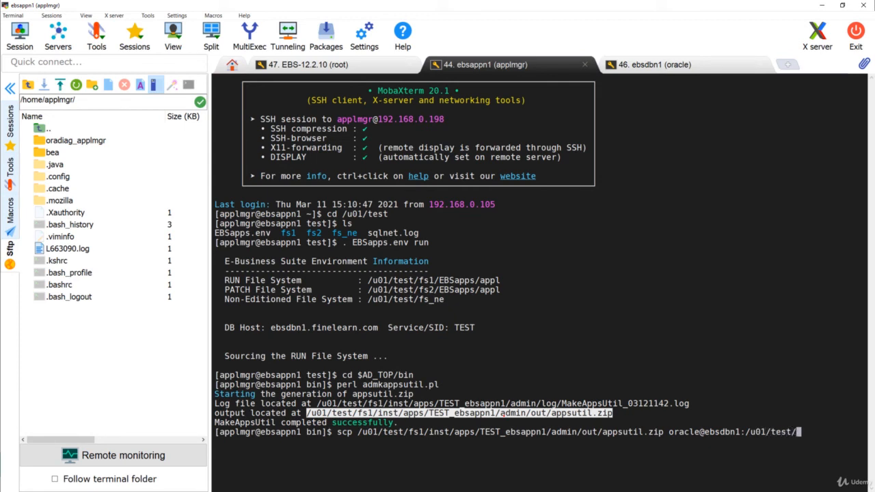
pyautogui.write('dbhome')
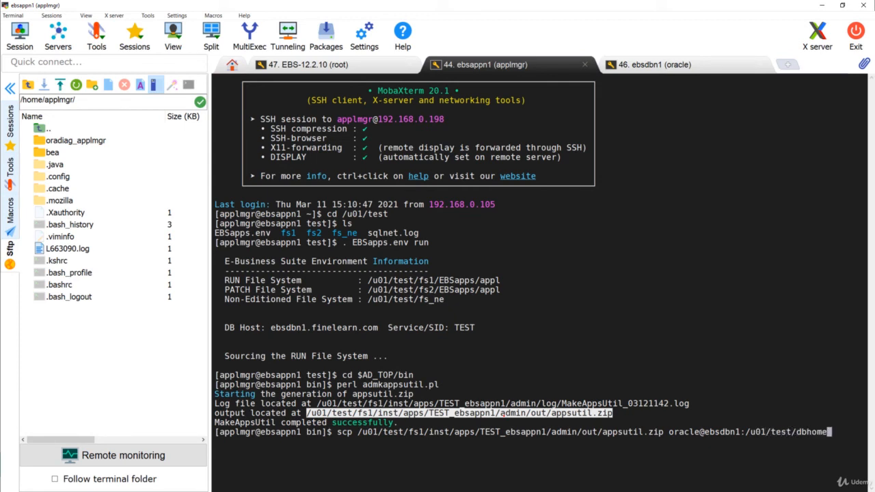
pyautogui.press('Return')
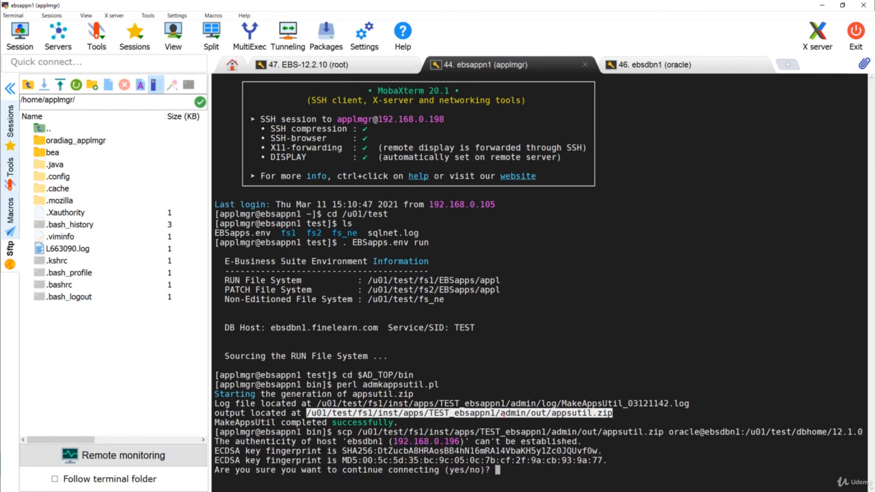
pyautogui.write('yes')
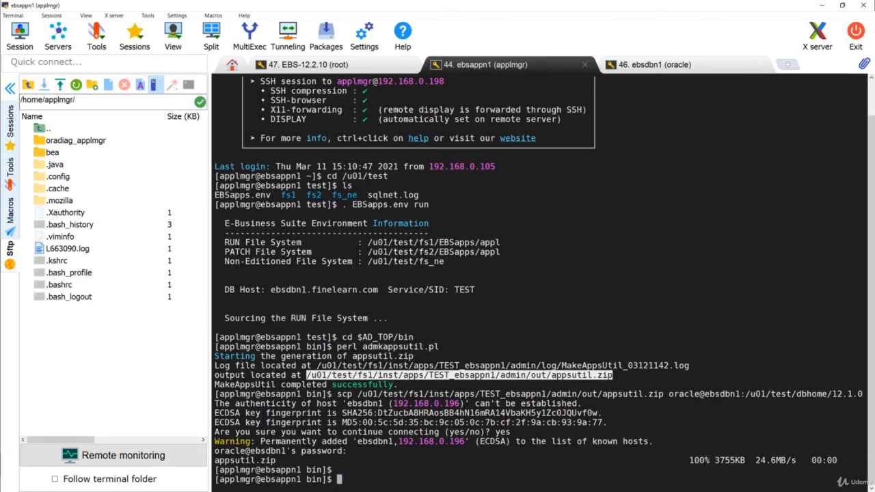
# Step: On ebsdbn1, list *.zip in /u01/test/dbhome/12.1.0 and compare with the current date
pyautogui.click(654, 64)
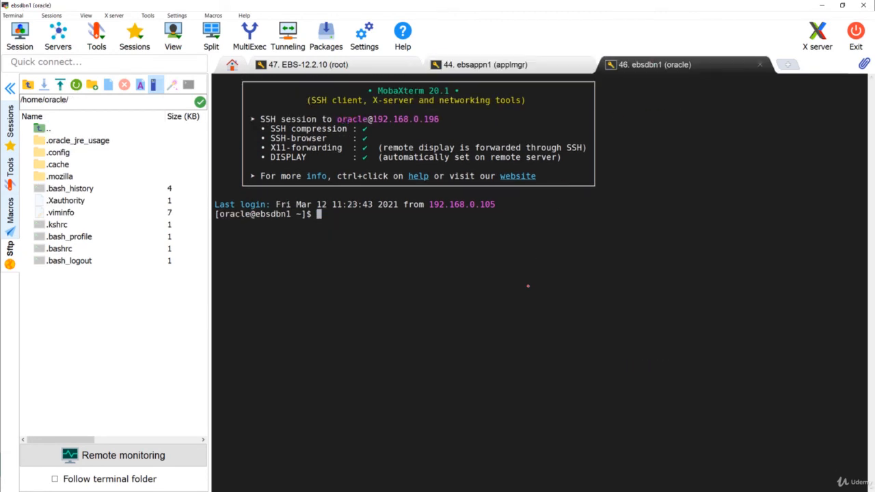
pyautogui.write('cd /u01/te')
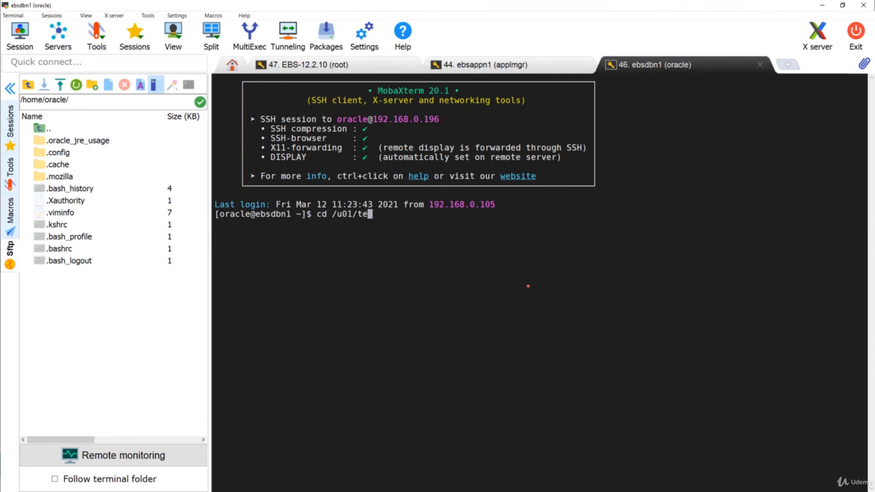
pyautogui.write('st/dbhome/12')
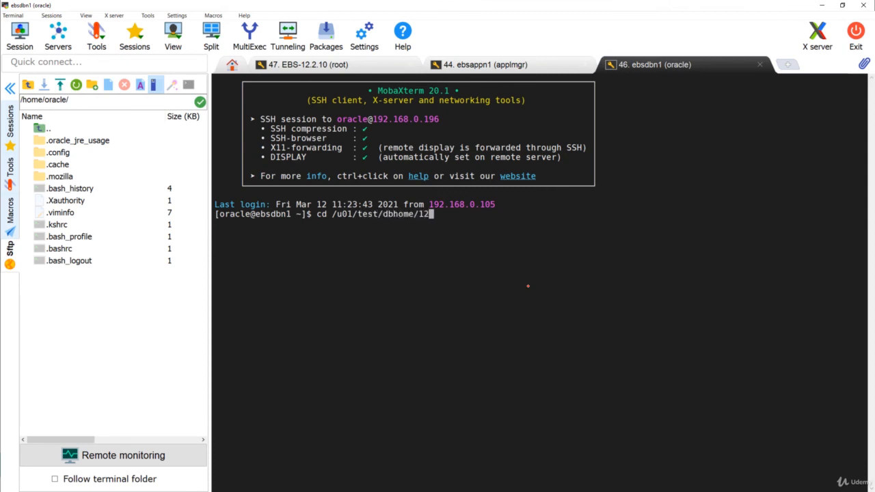
pyautogui.write('ls -ltr')
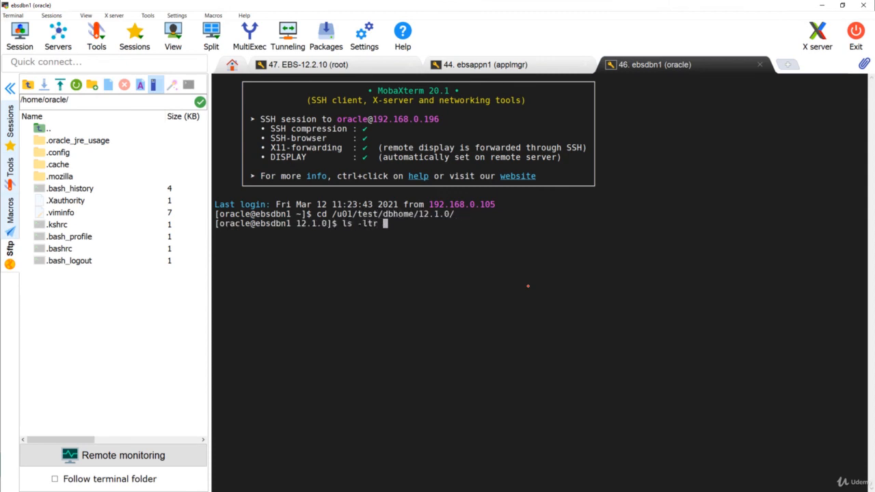
pyautogui.write('*.zip')
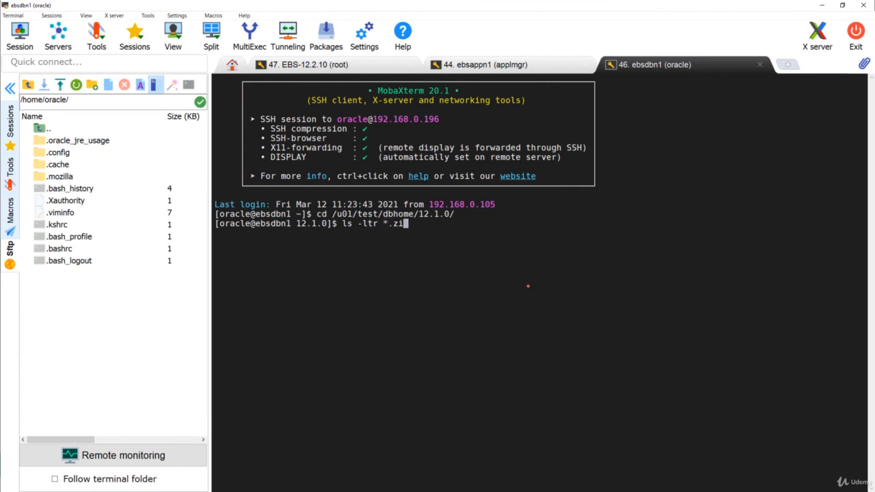
pyautogui.press('Return')
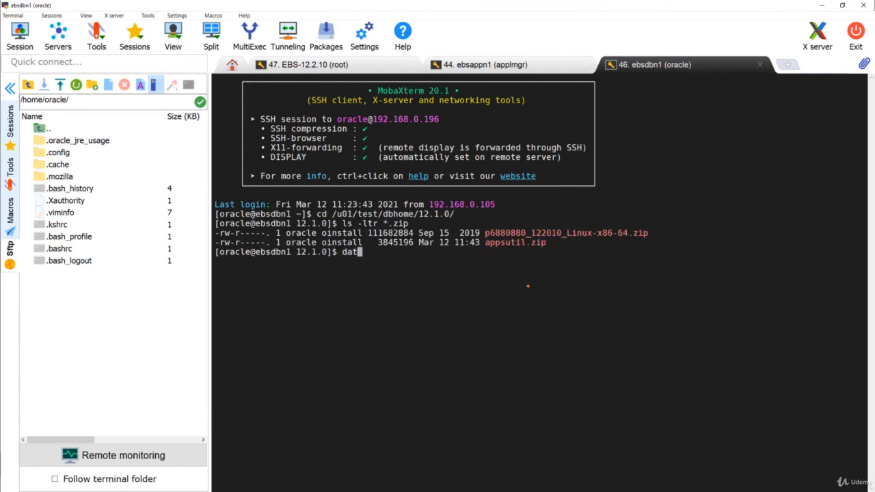
pyautogui.press('Return')
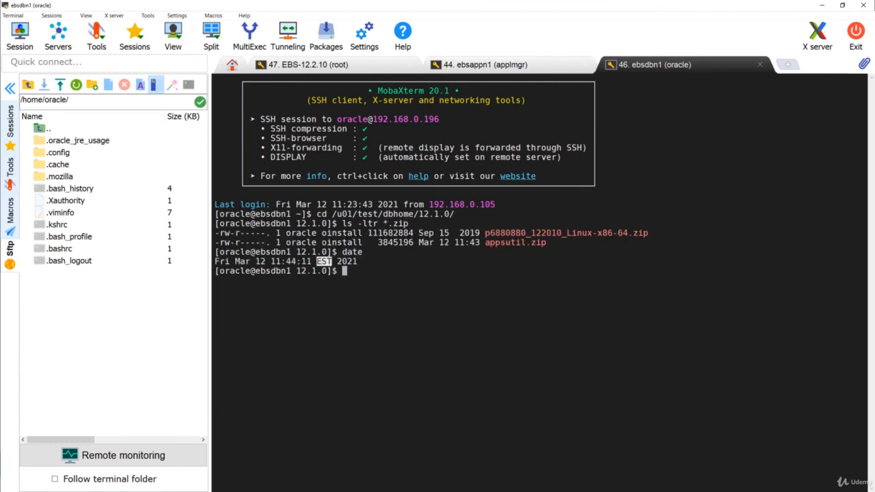
pyautogui.doubleClick(515, 241)
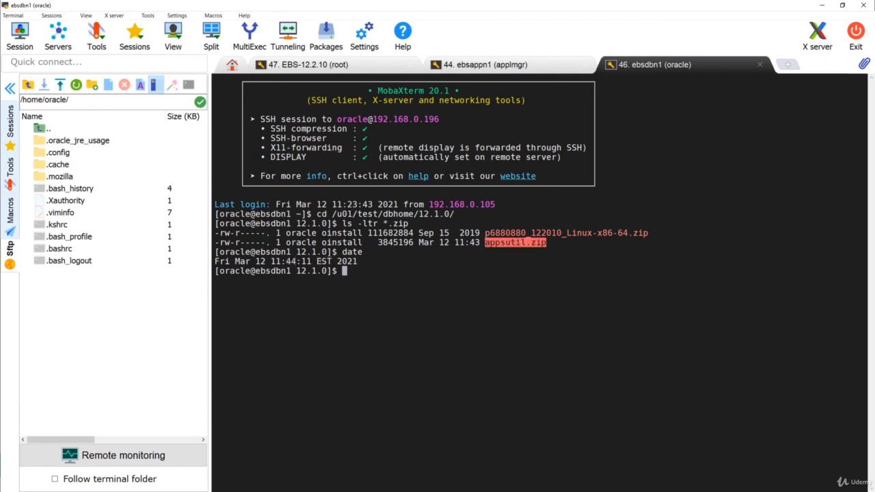
# Step: Back up the appsutil directory as appsutil_bak with cp -r
pyautogui.write('cp')
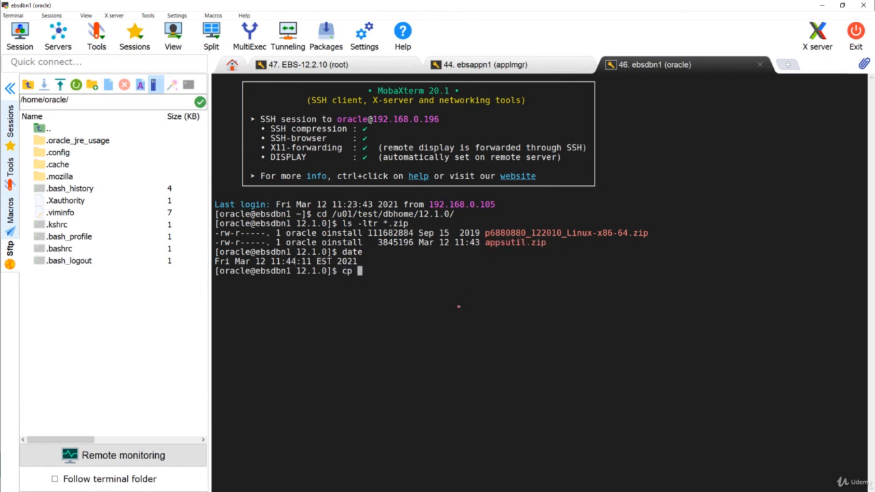
pyautogui.write('-r appsutil a')
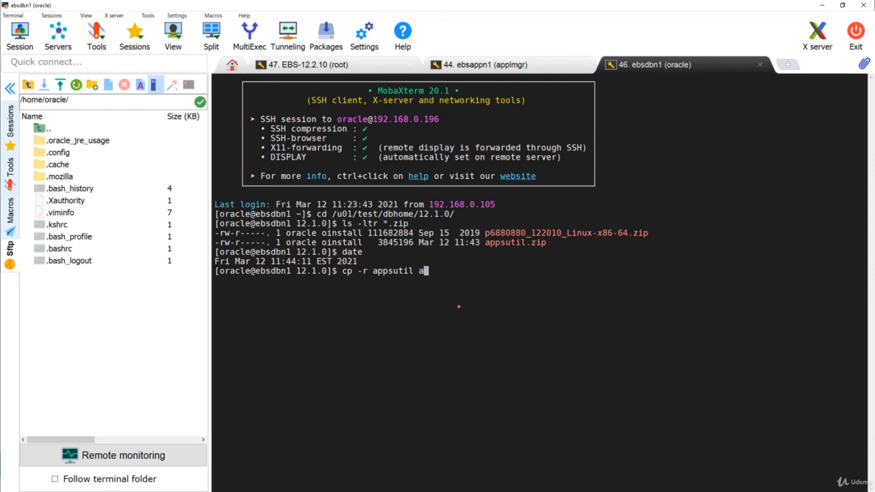
pyautogui.write('ppsutil_bak')
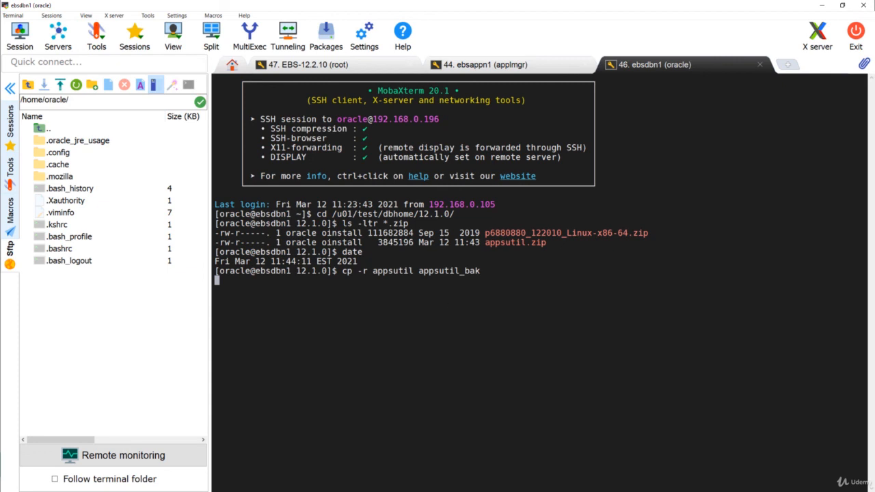
pyautogui.press('Return')
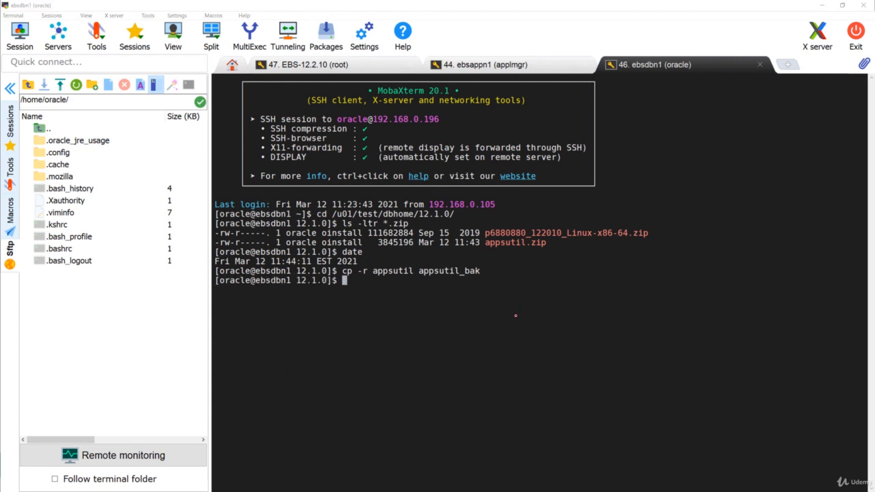
# Step: Extract appsutil.zip into the Oracle Home with unzip -o
pyautogui.write('unzip')
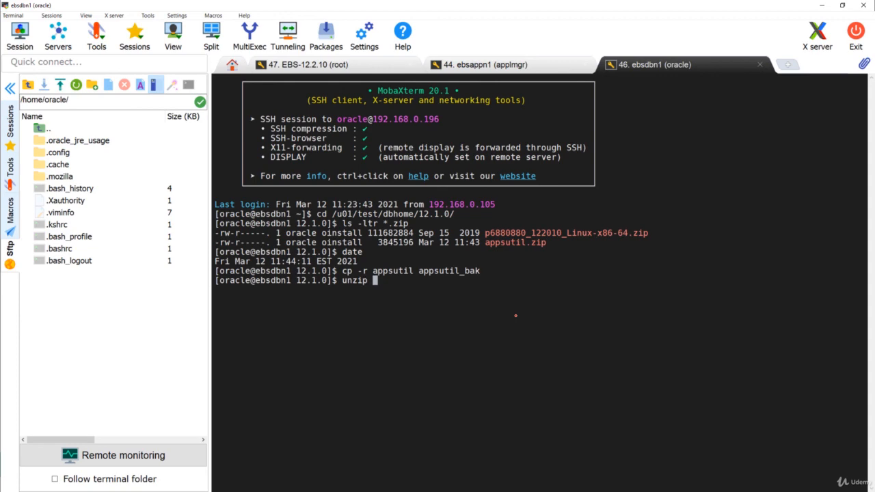
pyautogui.write('-o appsutil')
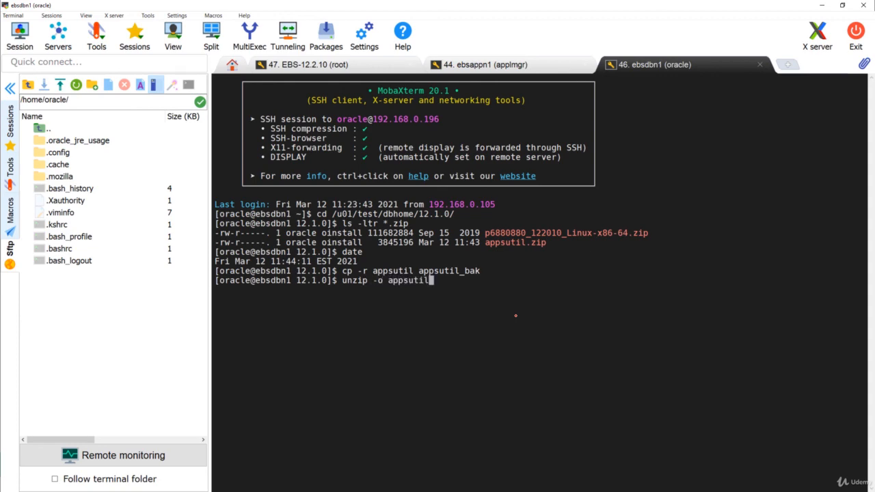
pyautogui.press('Return')
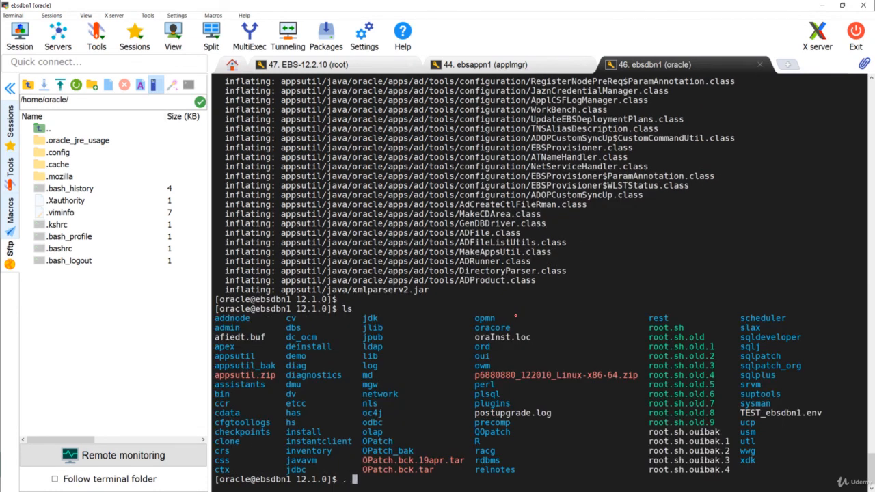
# Step: Source TEST_ebsdbn1.env, enter appsutil/scripts/TEST_ebsdbn1, and enter ./adautocfg.sh
pyautogui.write('TEST_ebsdbn1.env')
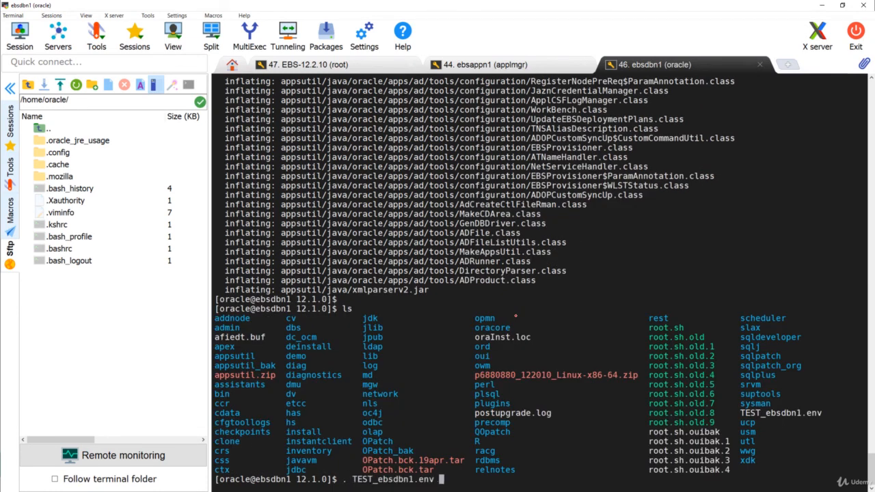
pyautogui.write('cd a')
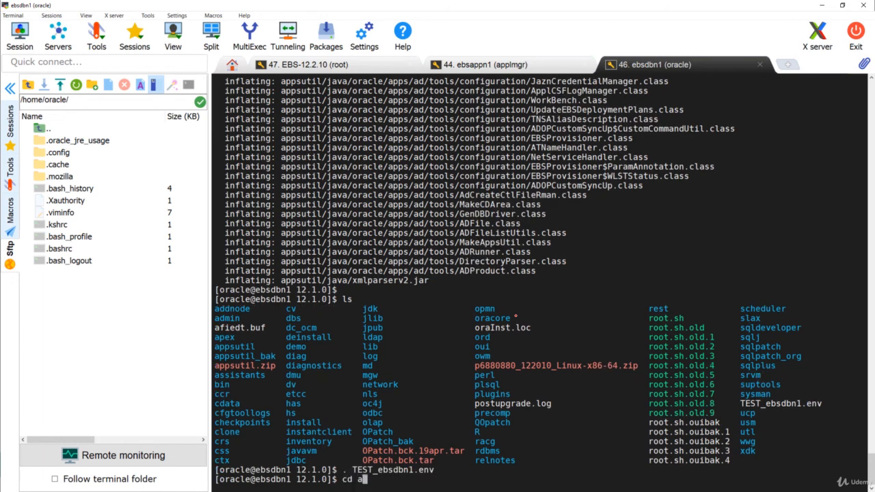
pyautogui.write('ppsutil/scripts/')
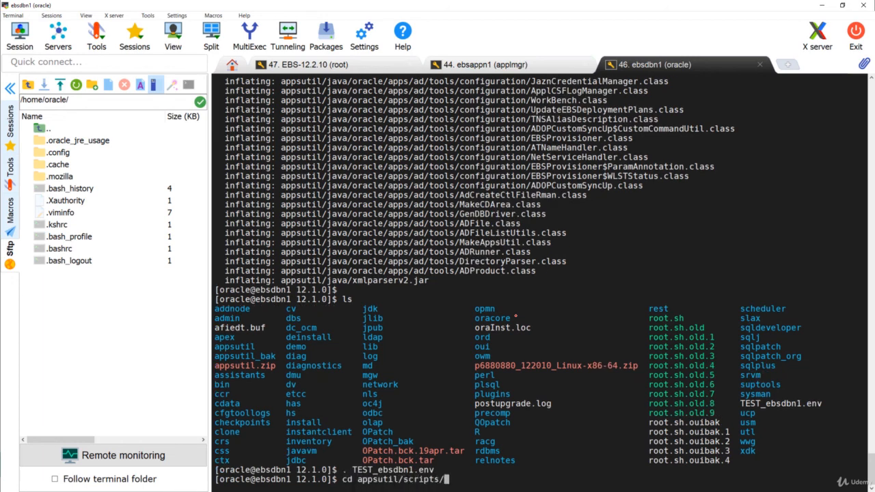
pyautogui.press('Return')
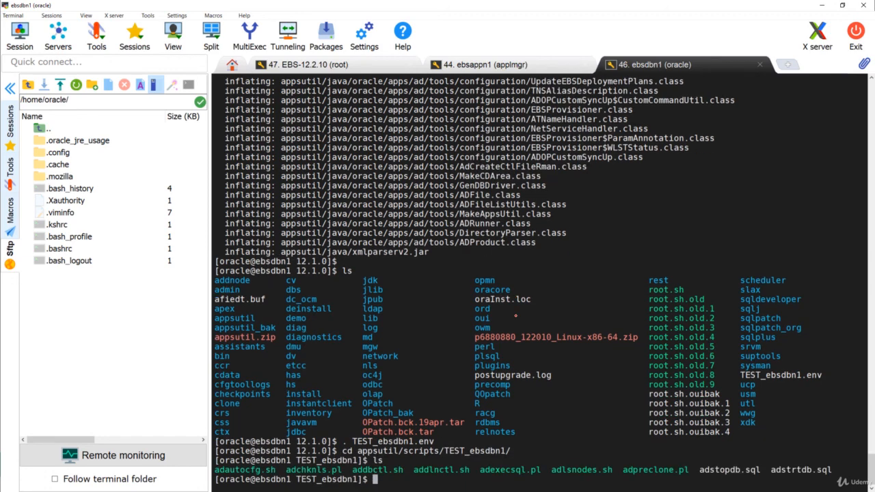
pyautogui.write('./adautocfg.sh')
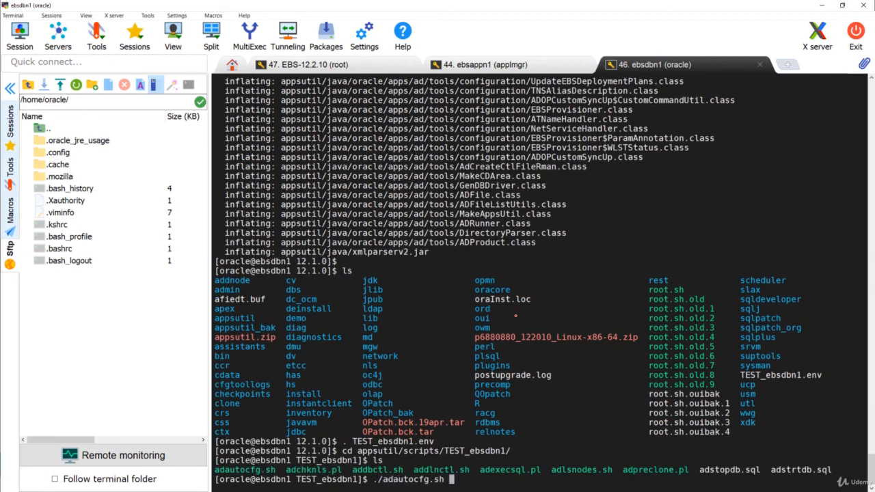